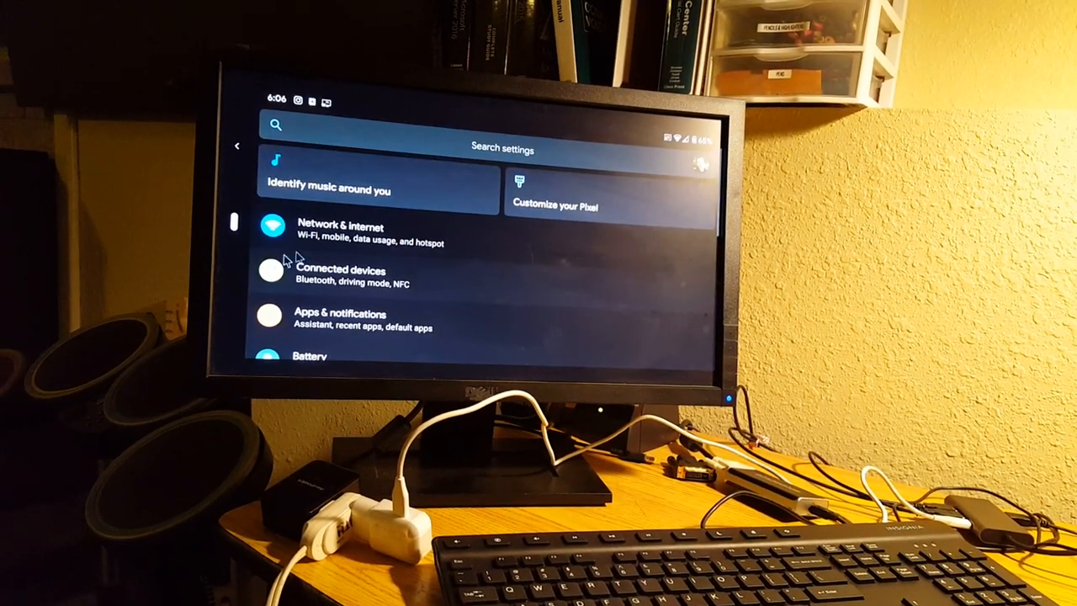
Reach the About phone page at the bottom of the Settings list
{"action": "scroll", "scroll_direction": "down", "scroll_amount": 3}
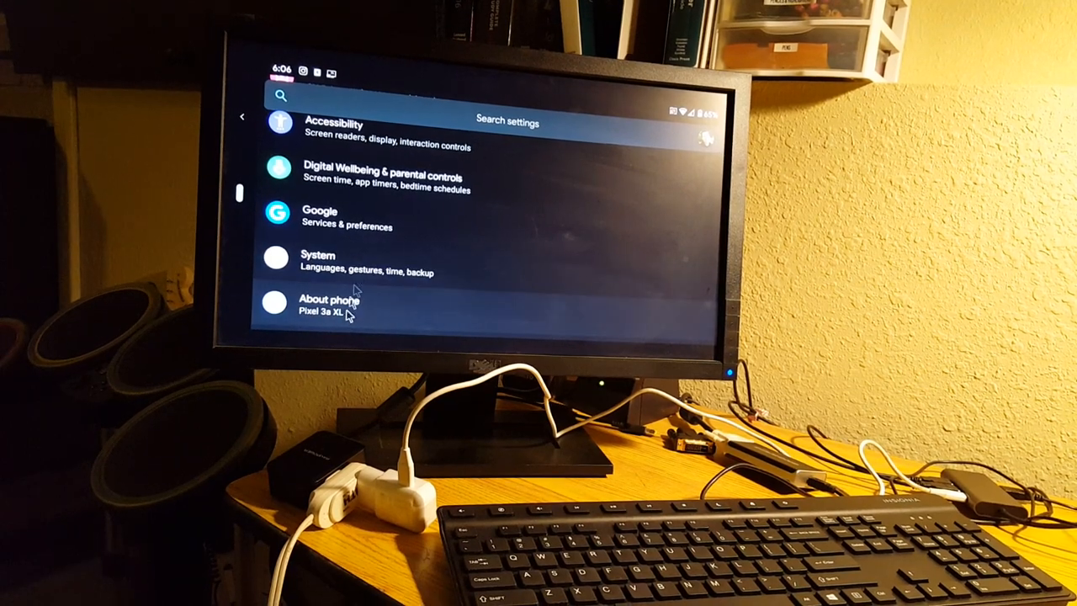
{"action": "left_click", "coordinate": [318, 261]}
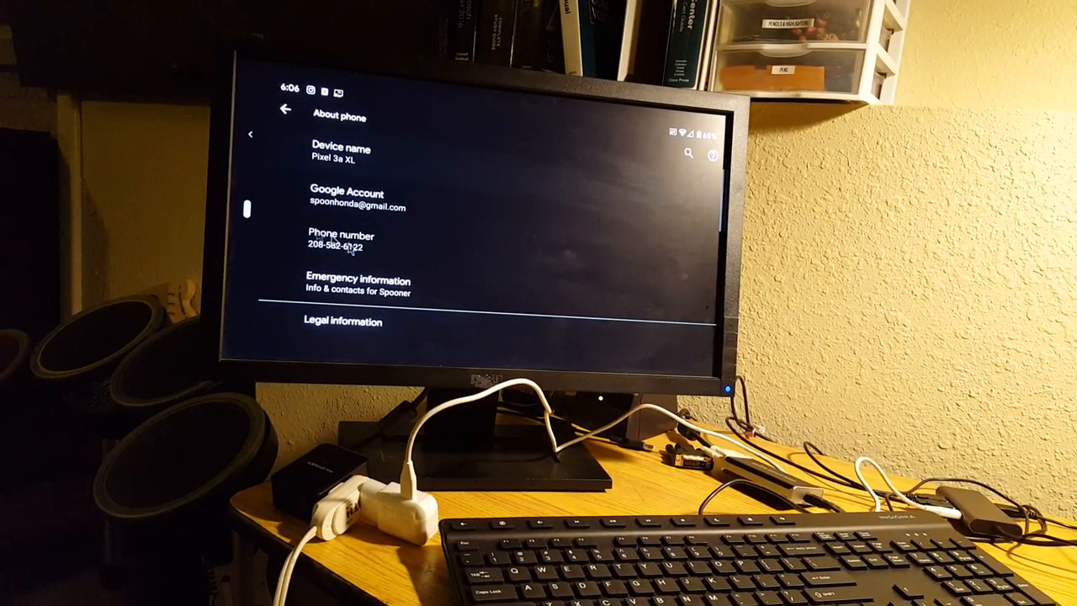
Scroll through the System page's language, gestures, date, backup and reset entries
{"action": "scroll", "scroll_direction": "down", "scroll_amount": 3}
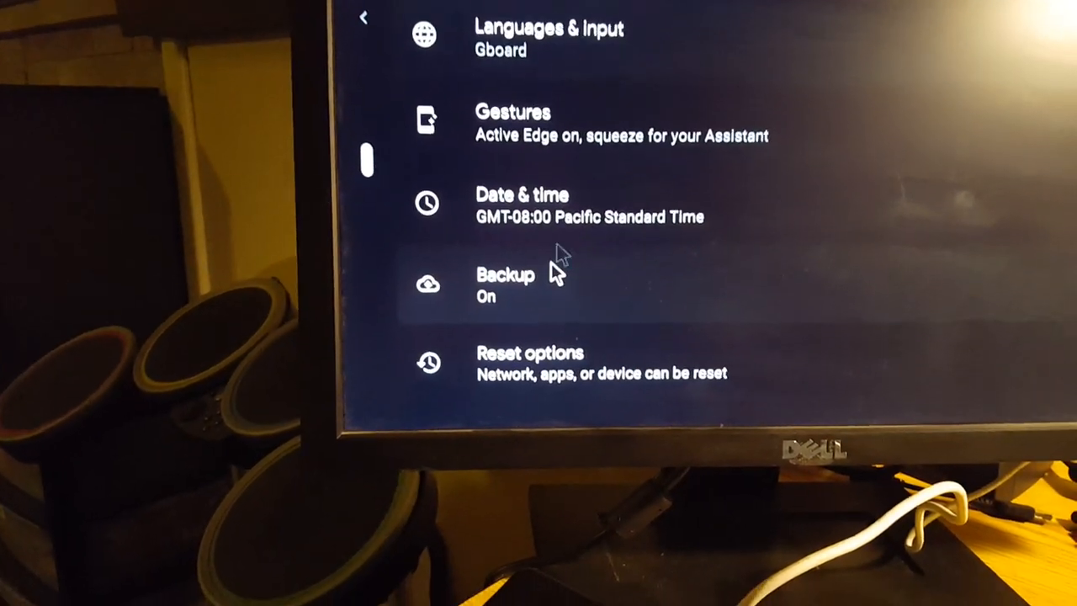
Reach Developer options at the bottom of the System page
{"action": "scroll", "scroll_direction": "down", "scroll_amount": 3}
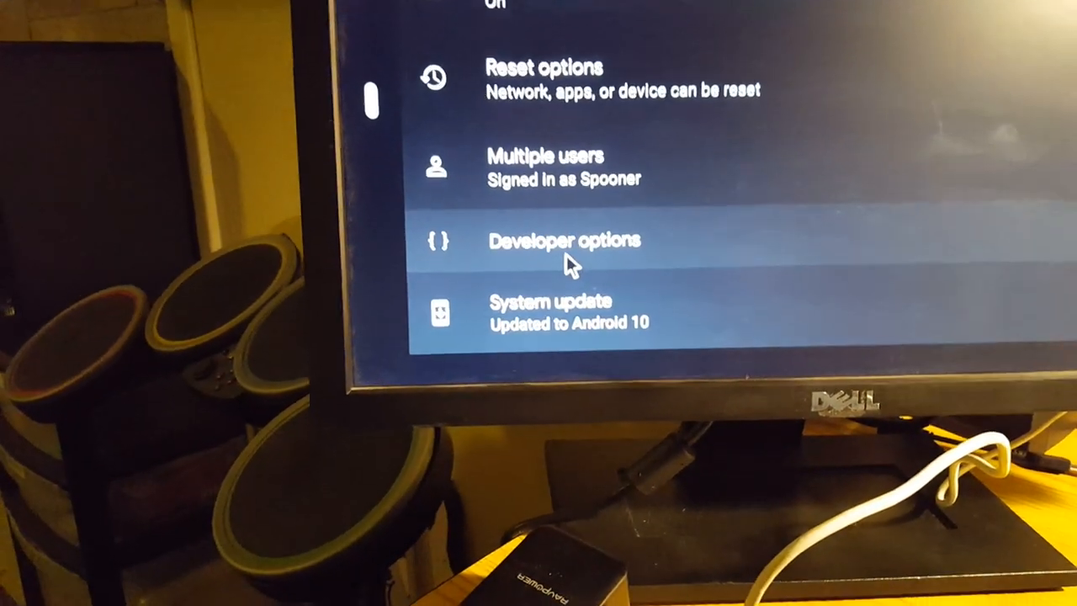
{"action": "left_click", "coordinate": [565, 241]}
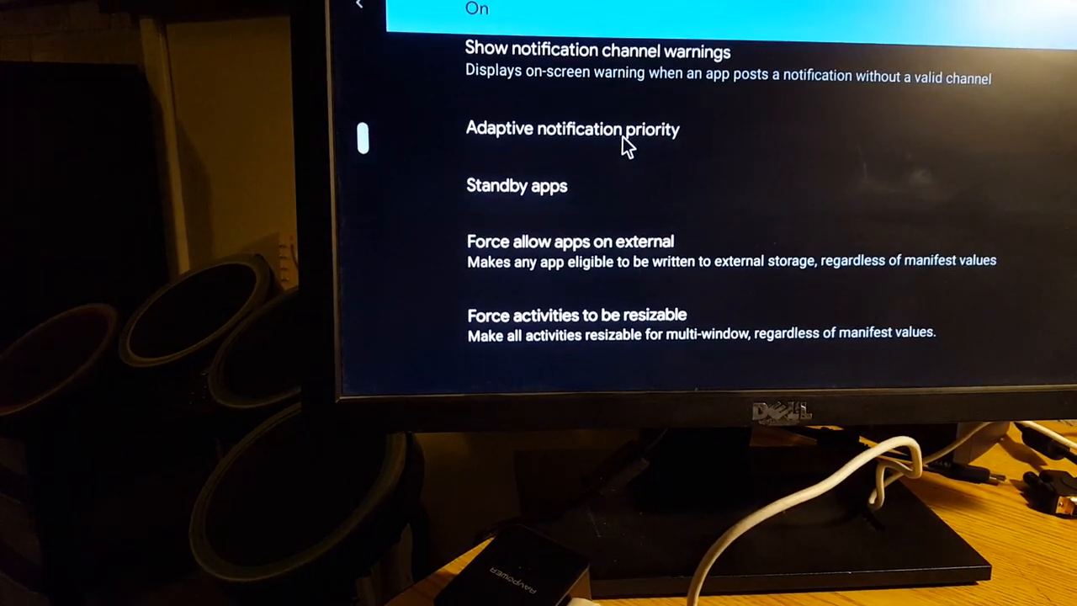
{"action": "scroll", "scroll_direction": "down", "scroll_amount": 3}
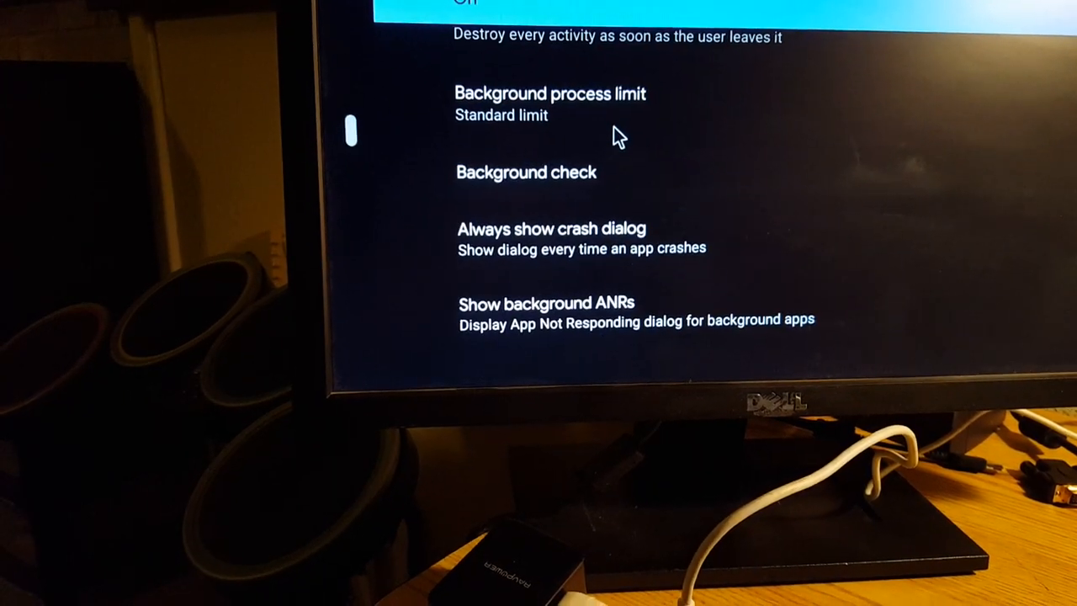
{"action": "scroll", "scroll_direction": "down", "scroll_amount": 3}
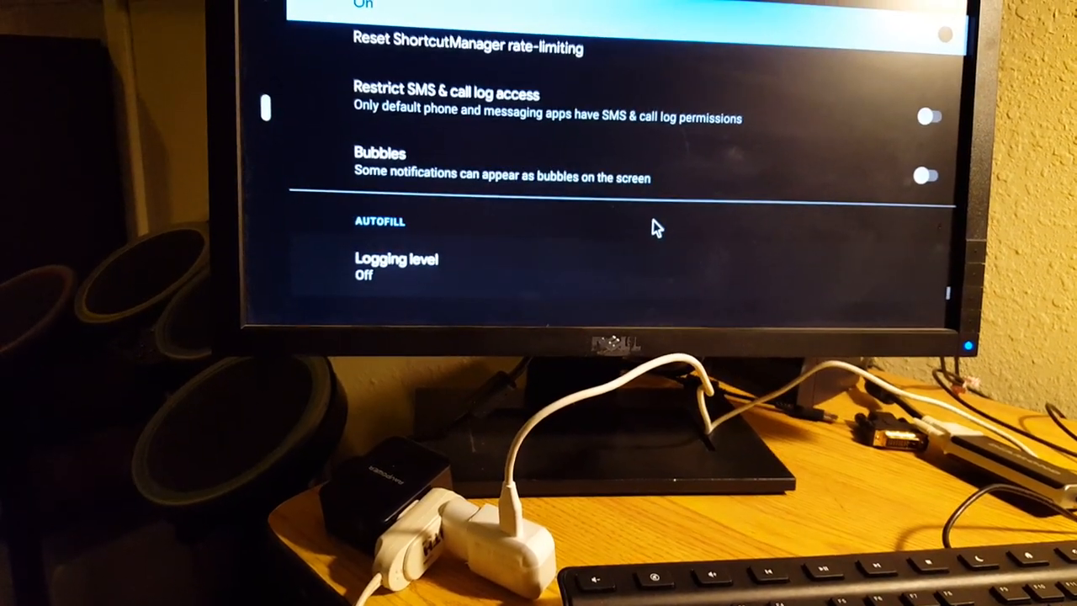
{"action": "scroll", "scroll_direction": "up", "scroll_amount": 3}
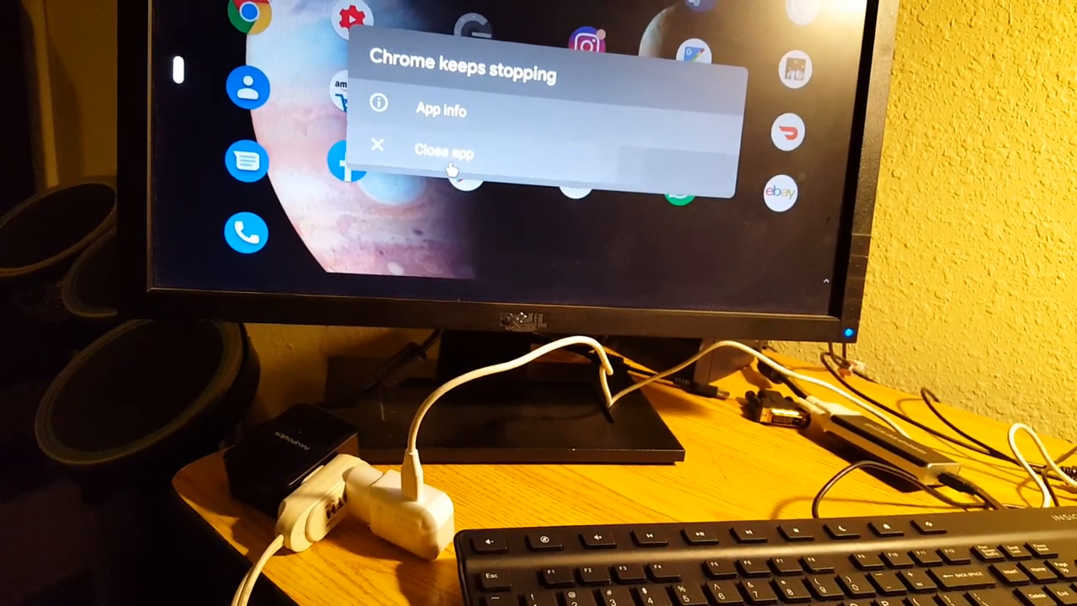
Dismiss the 'Chrome keeps stopping' dialog with Close app to clear the home screen
{"action": "left_click", "coordinate": [444, 151]}
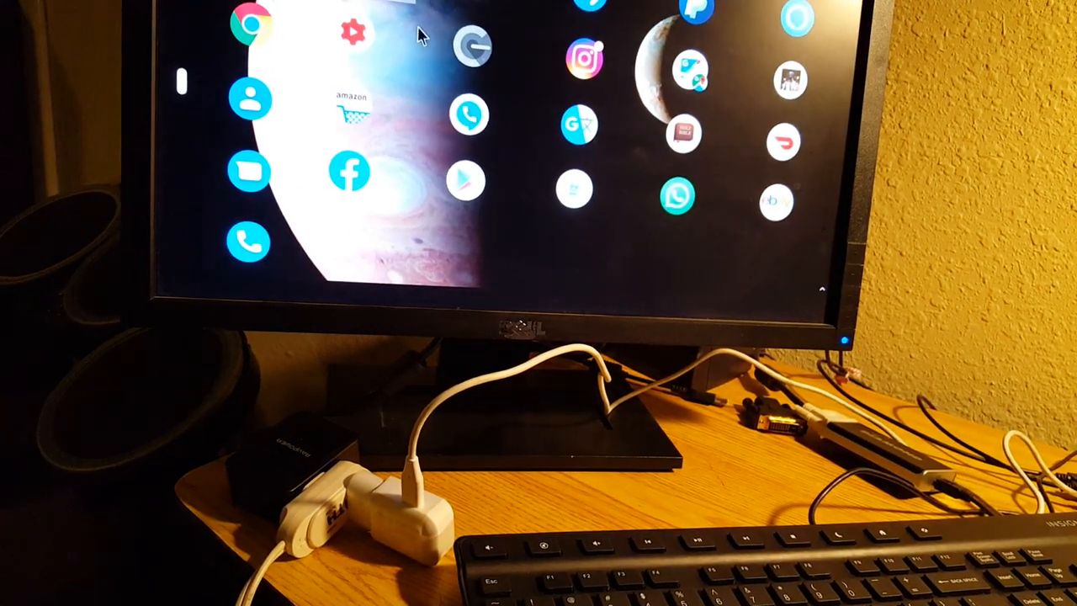